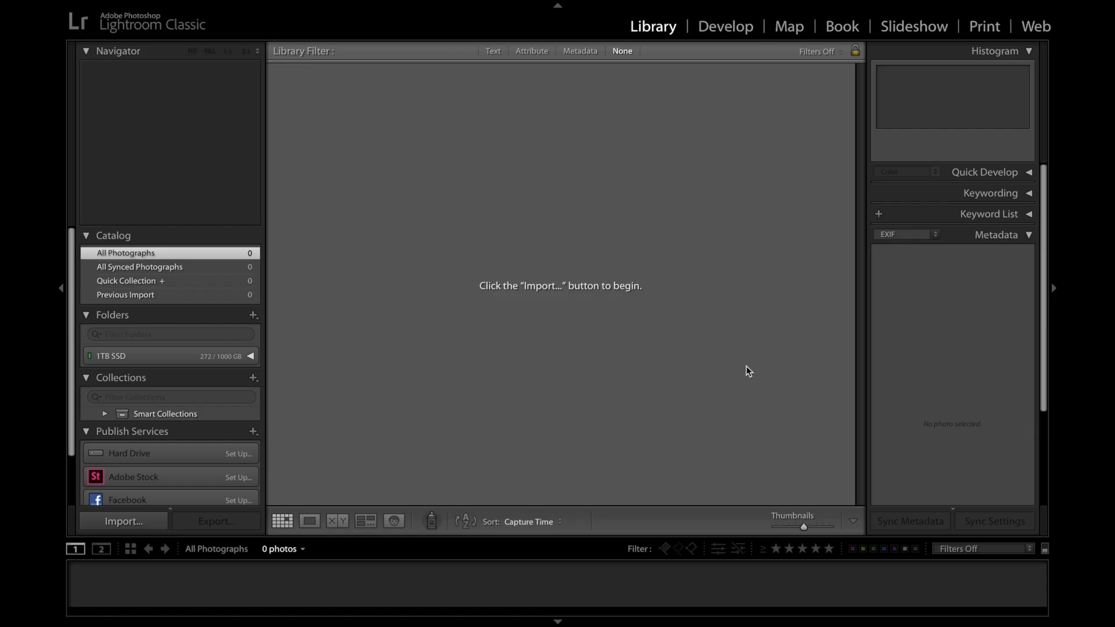
mouse_move(485, 328)
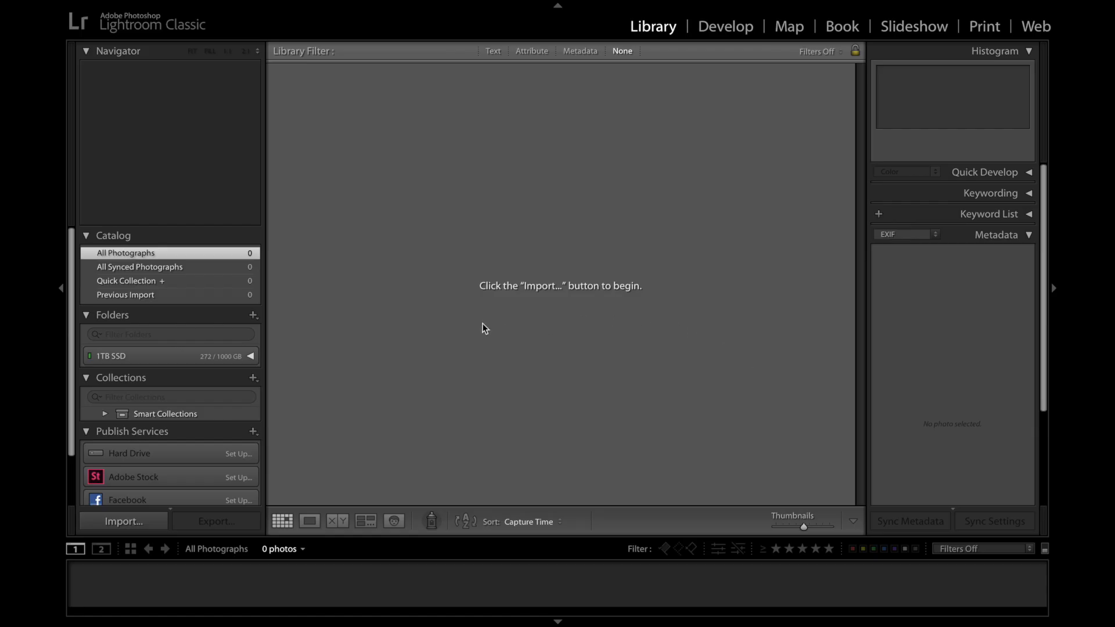
mouse_move(488, 349)
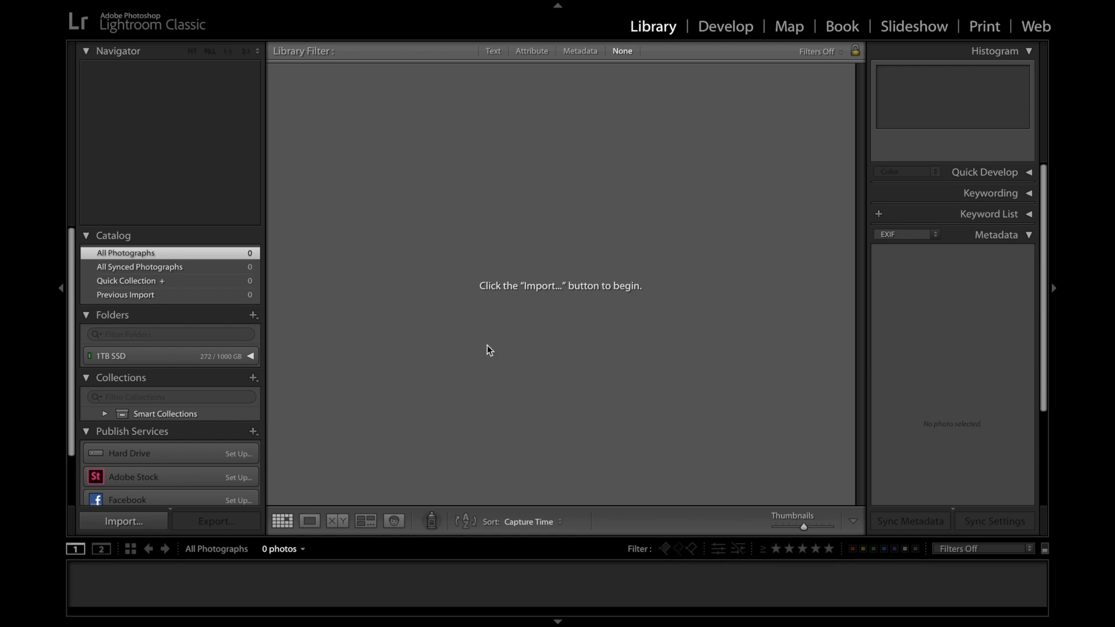
mouse_move(456, 330)
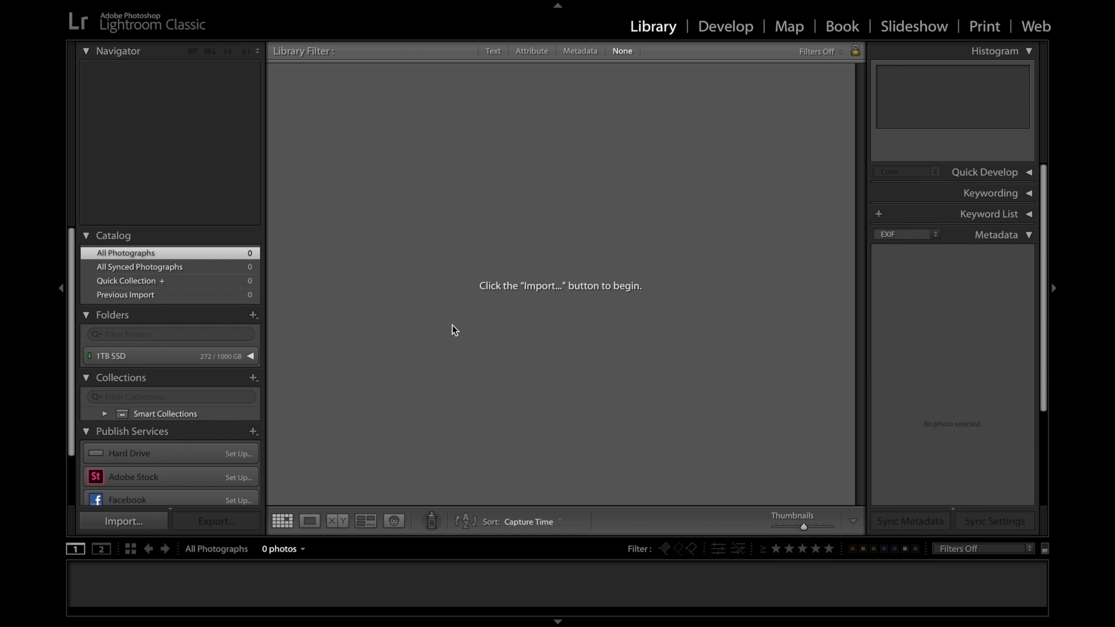
mouse_move(649, 70)
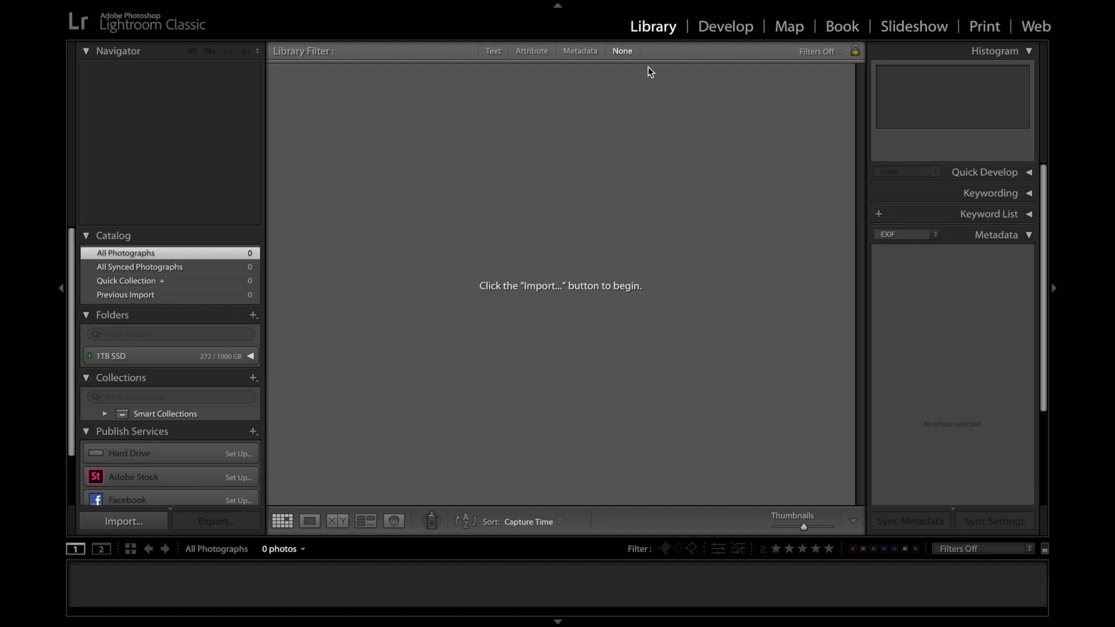
mouse_move(665, 48)
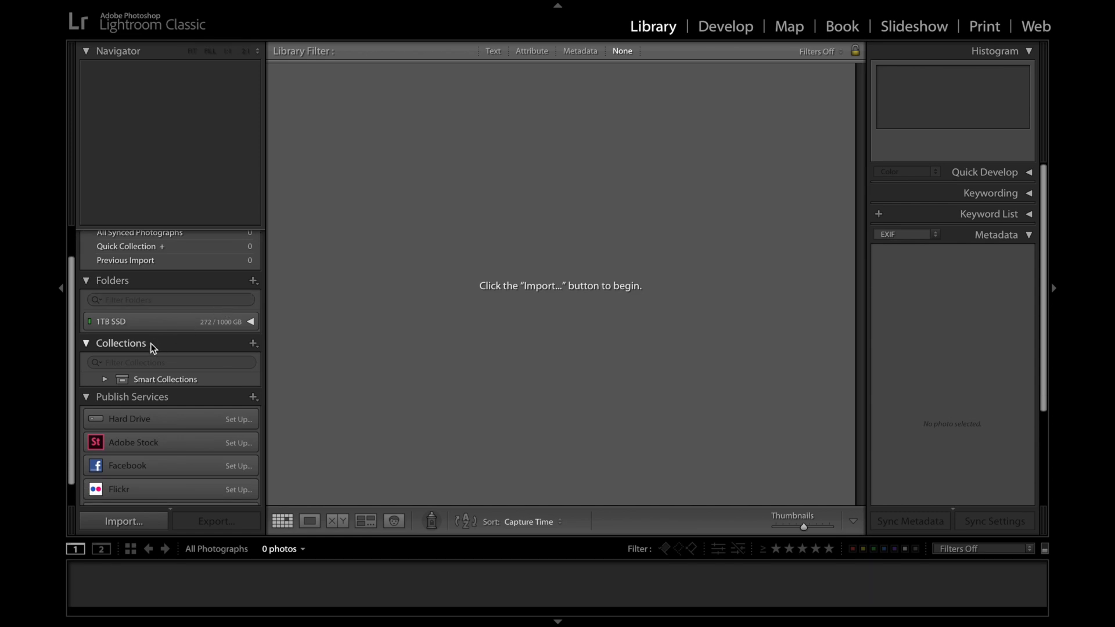
mouse_move(315, 369)
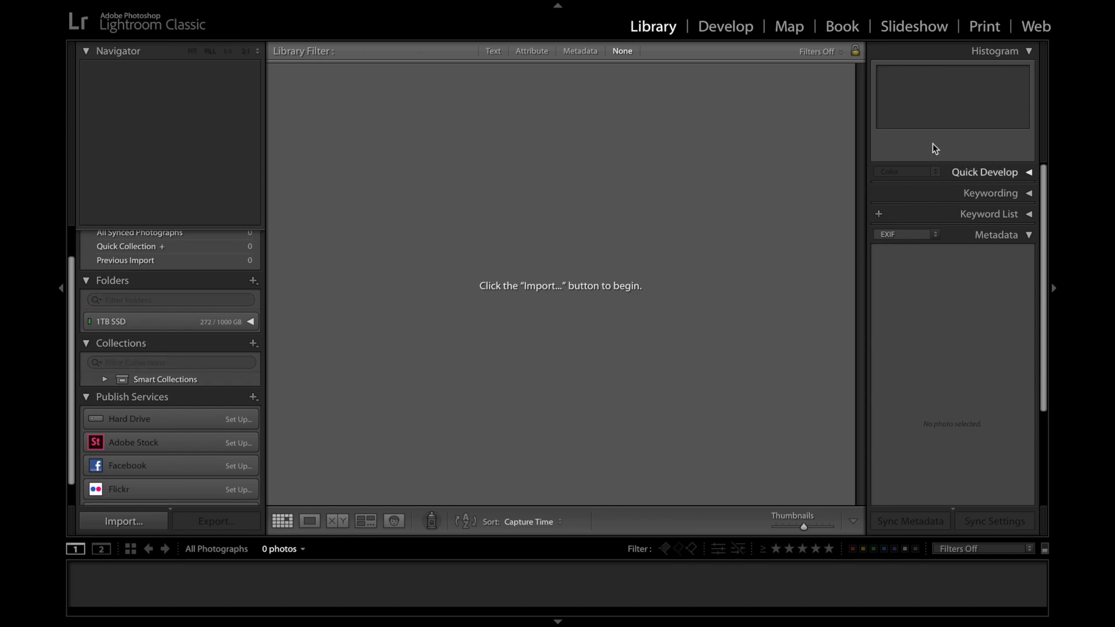
mouse_move(992, 272)
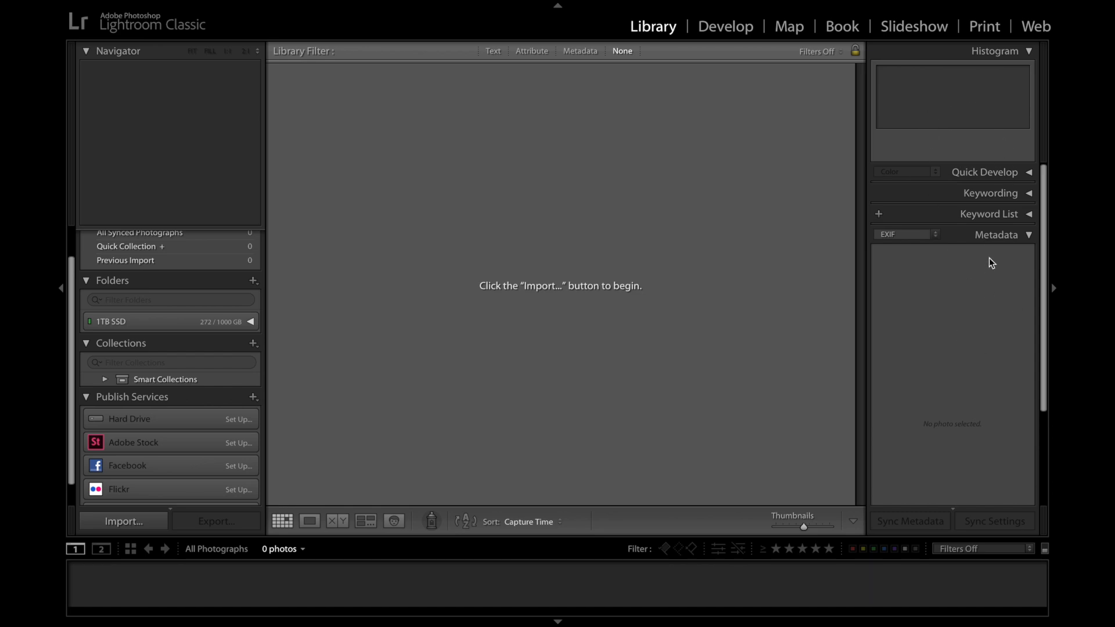
mouse_move(1004, 262)
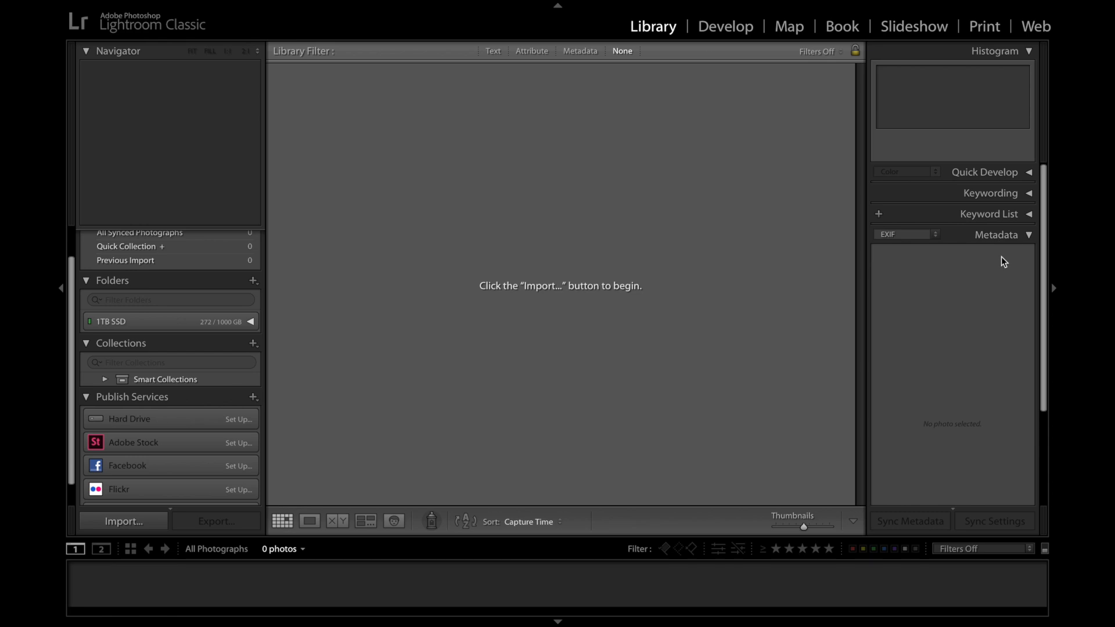
mouse_move(486, 158)
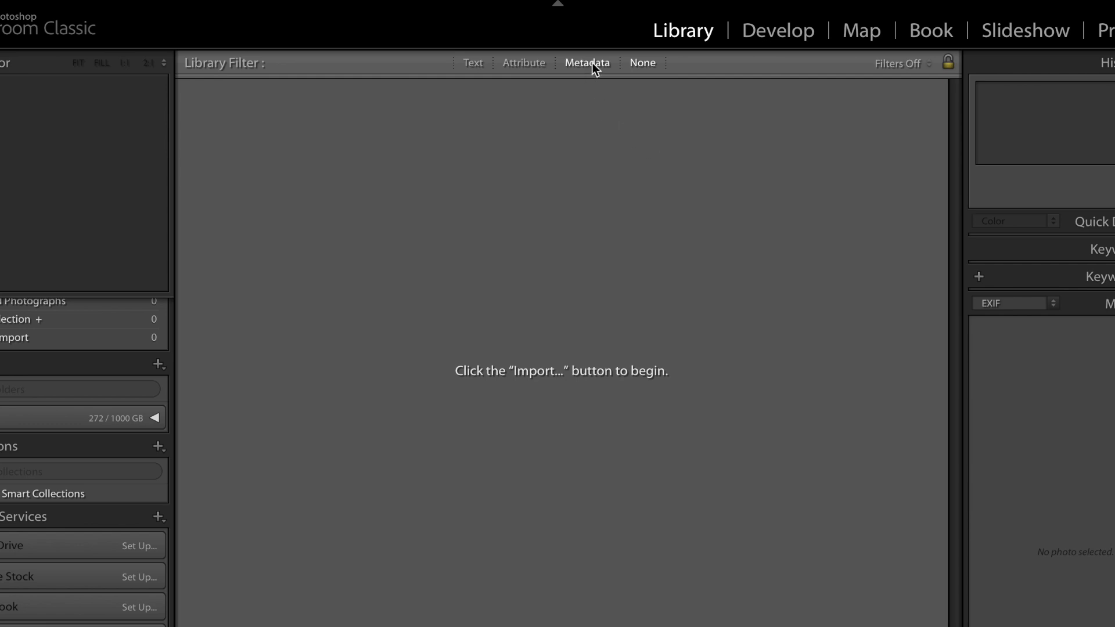
- Turn off library filtering, then open the Develop module with the History panel expanded
click(588, 63)
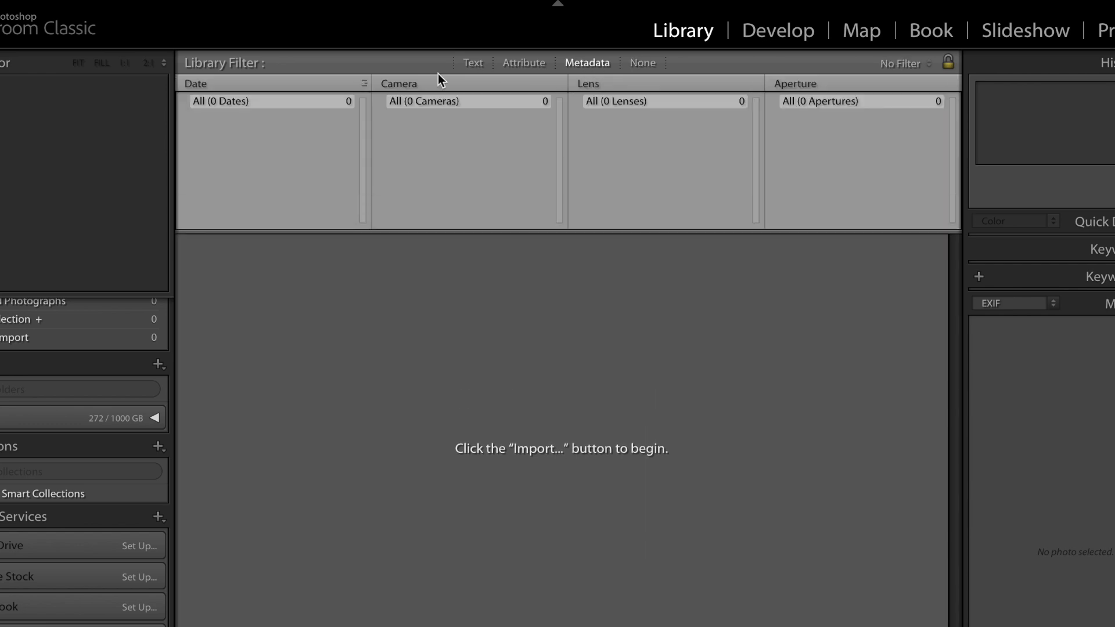
mouse_move(830, 151)
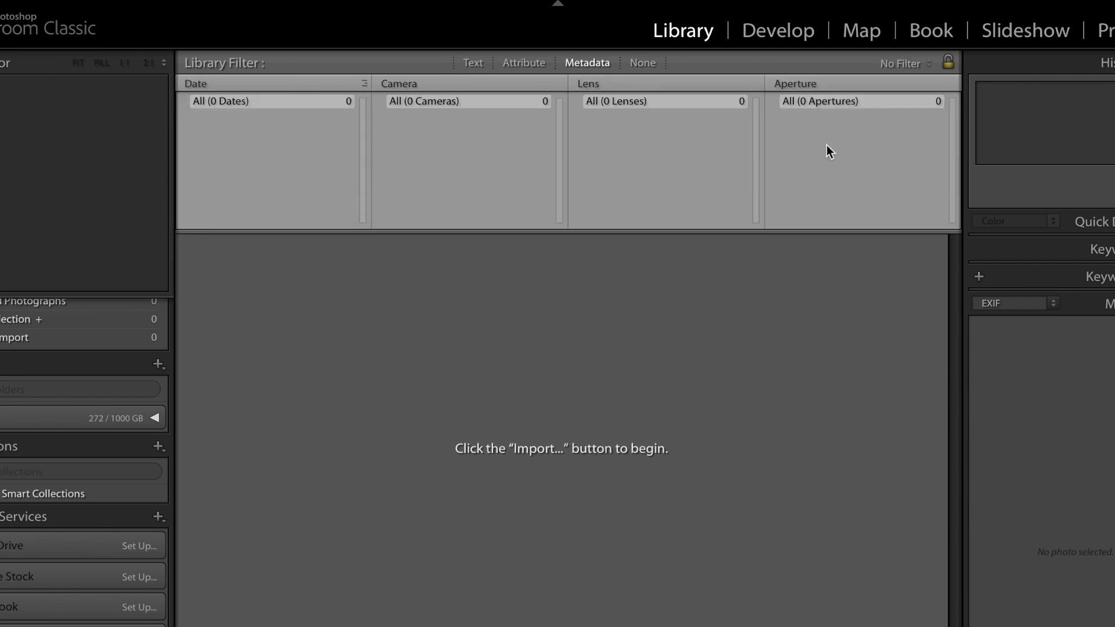
mouse_move(244, 113)
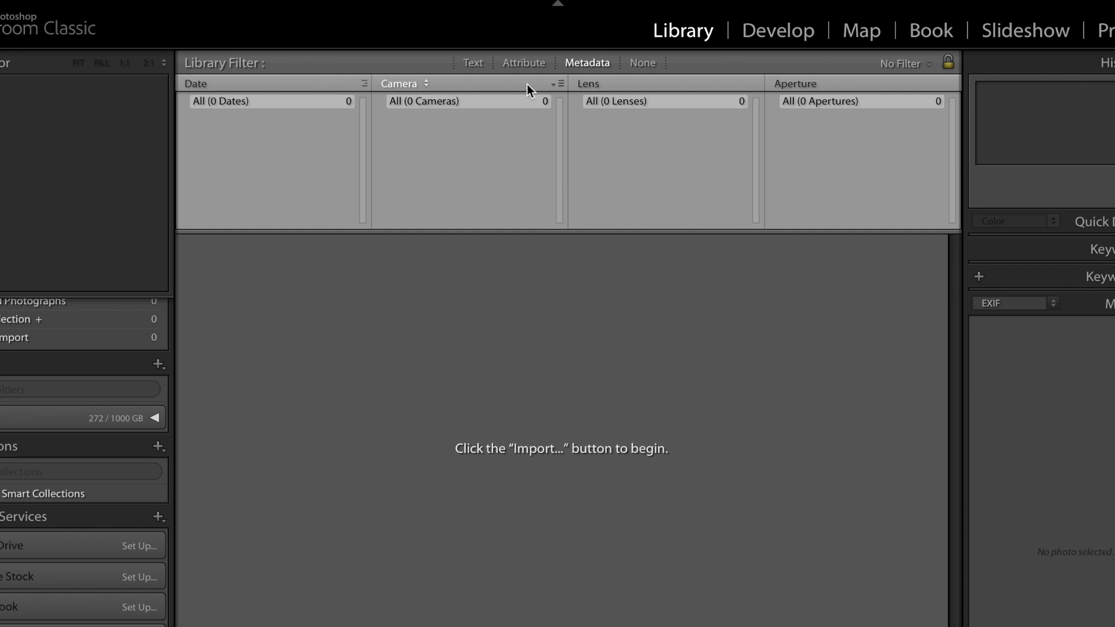
mouse_move(364, 56)
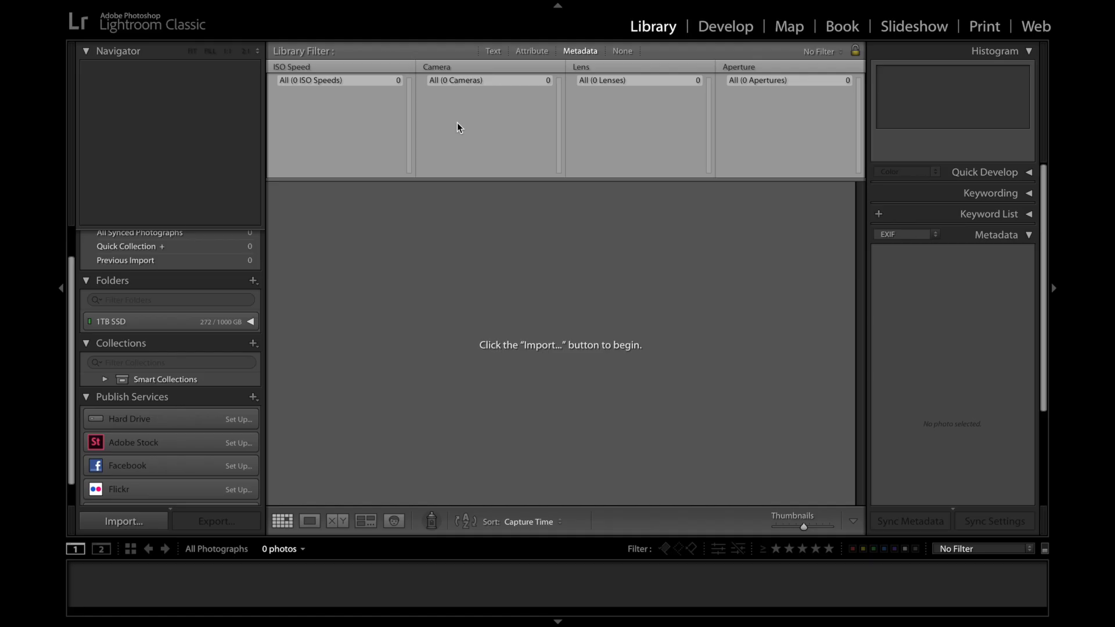
click(622, 51)
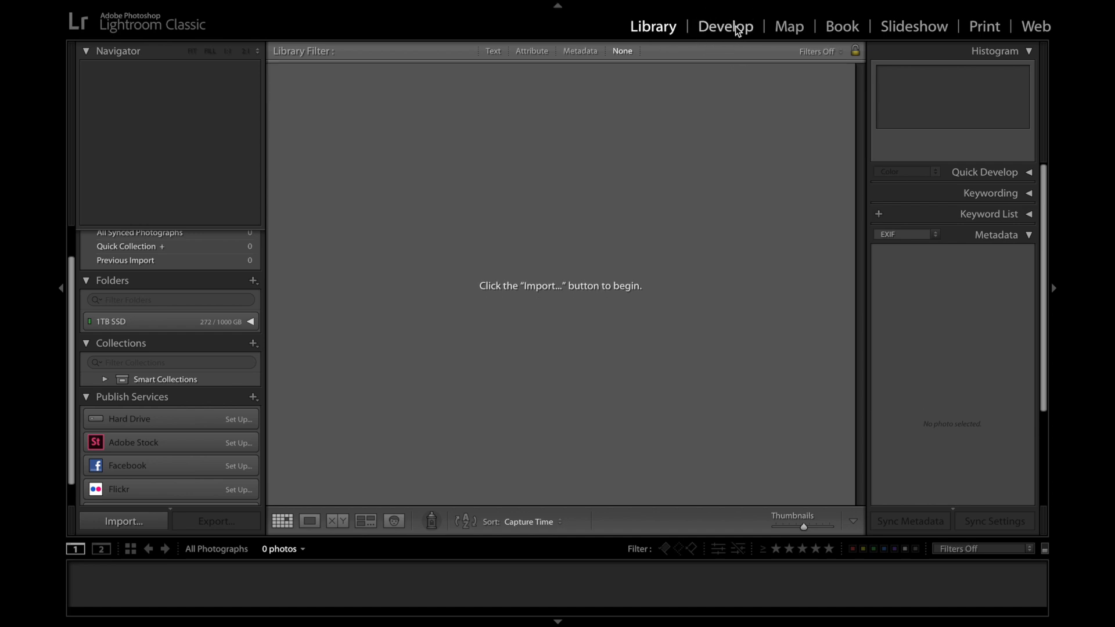
click(724, 26)
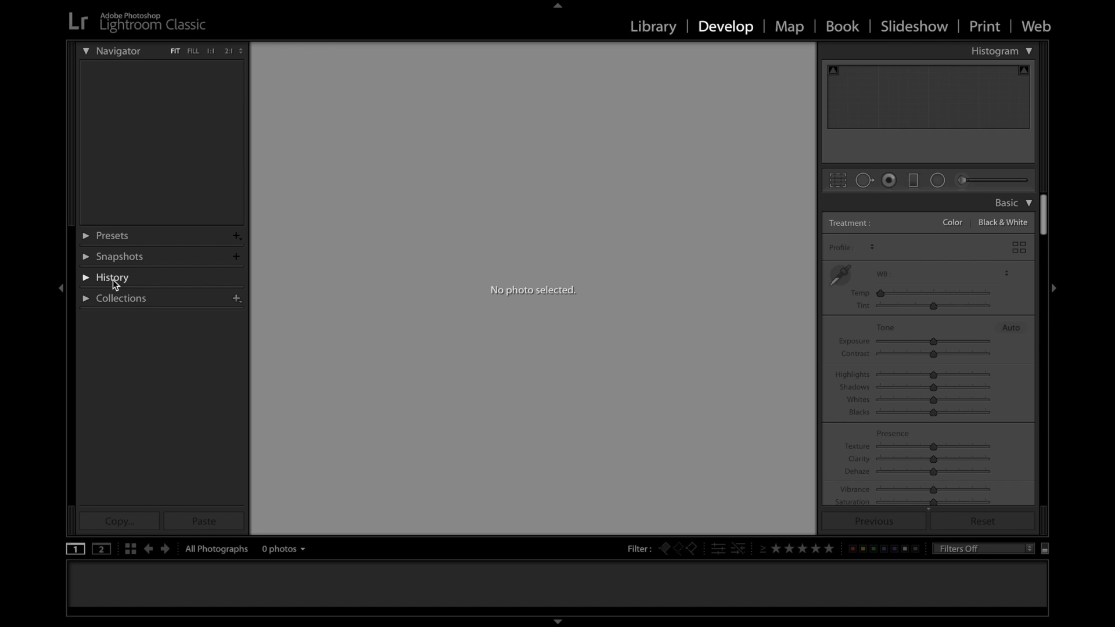
click(85, 278)
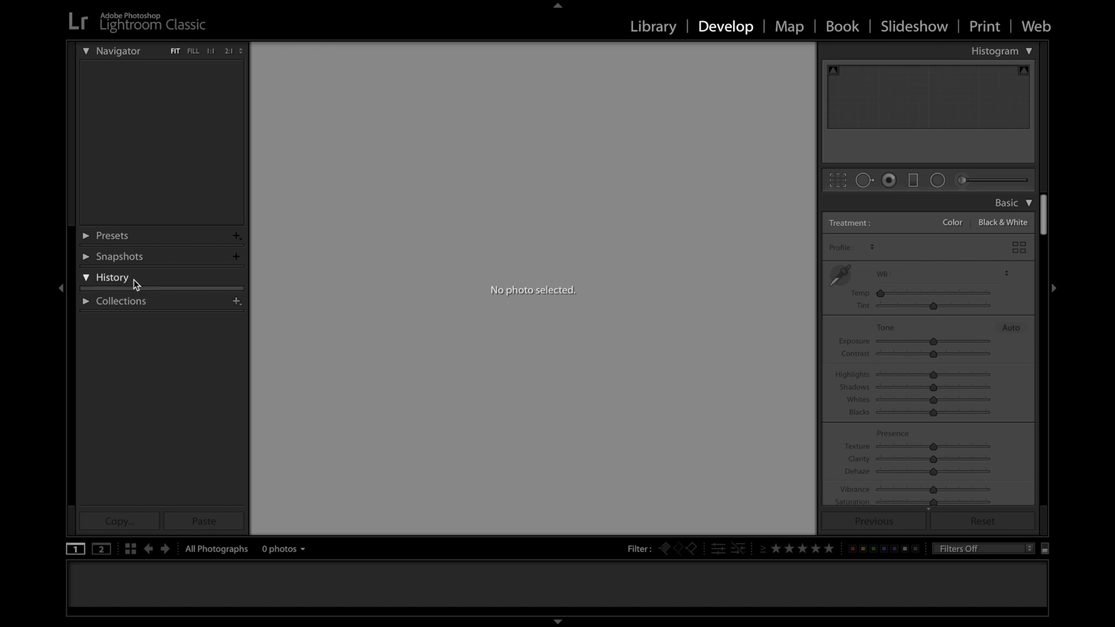
mouse_move(121, 282)
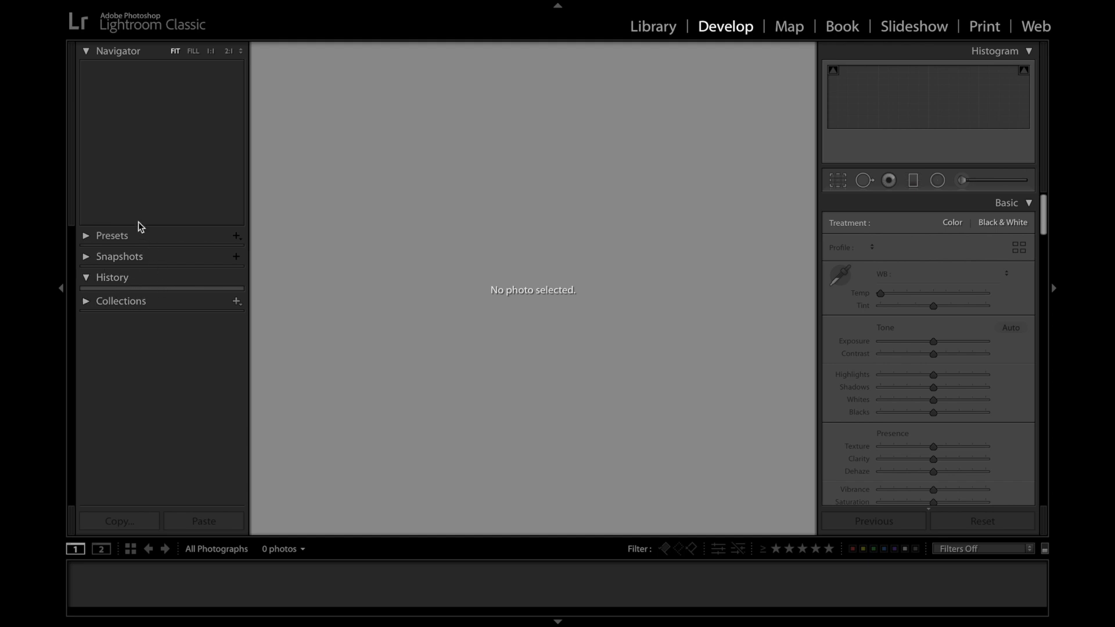
mouse_move(199, 228)
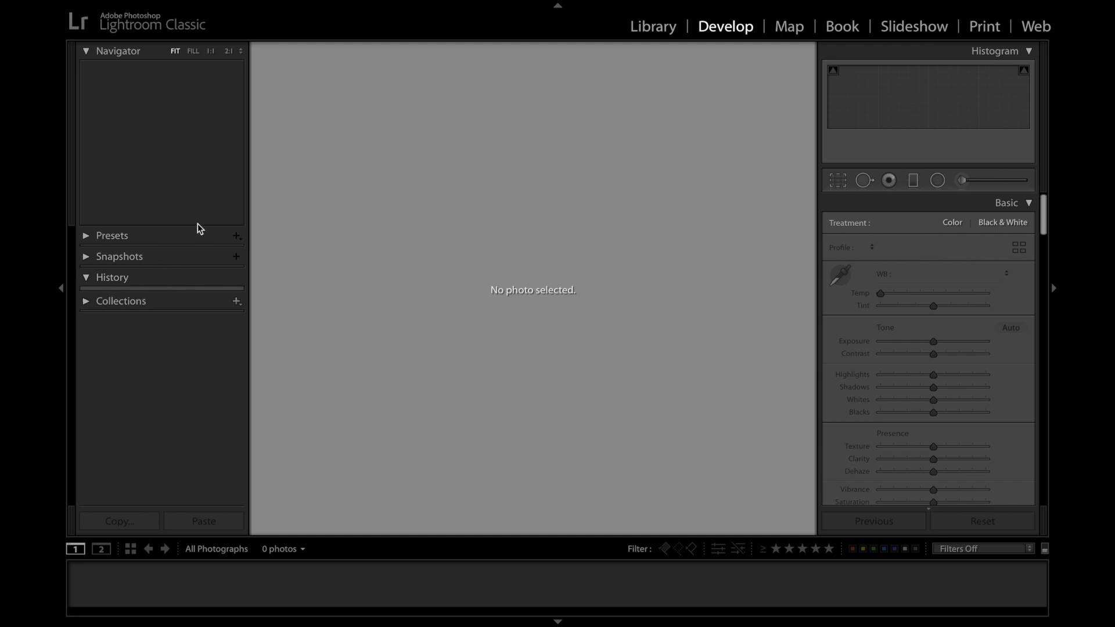
mouse_move(956, 453)
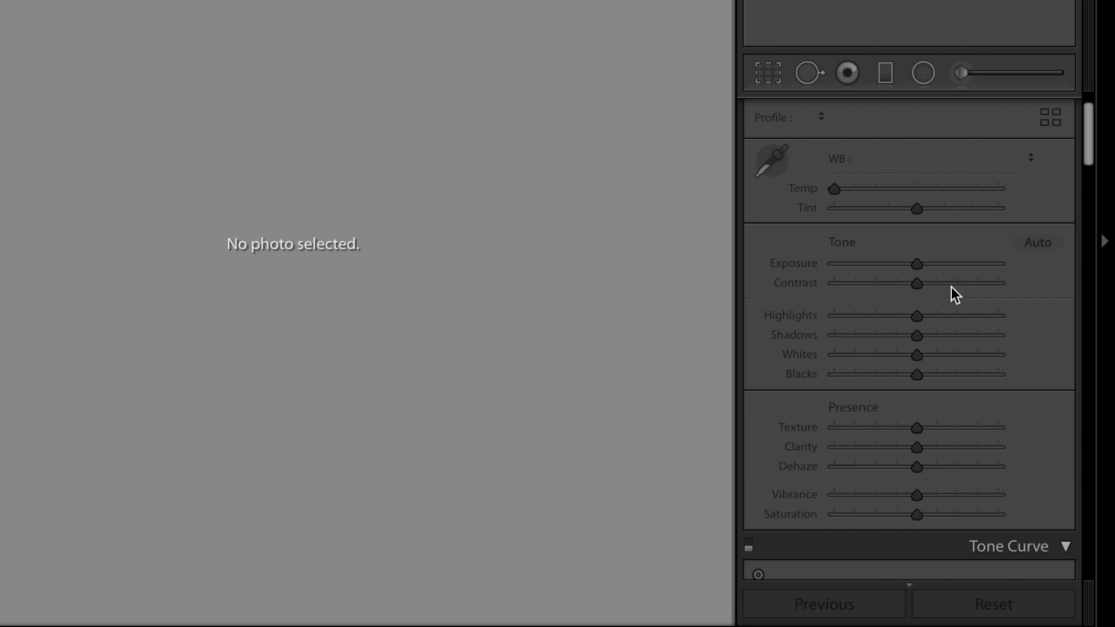
mouse_move(923, 272)
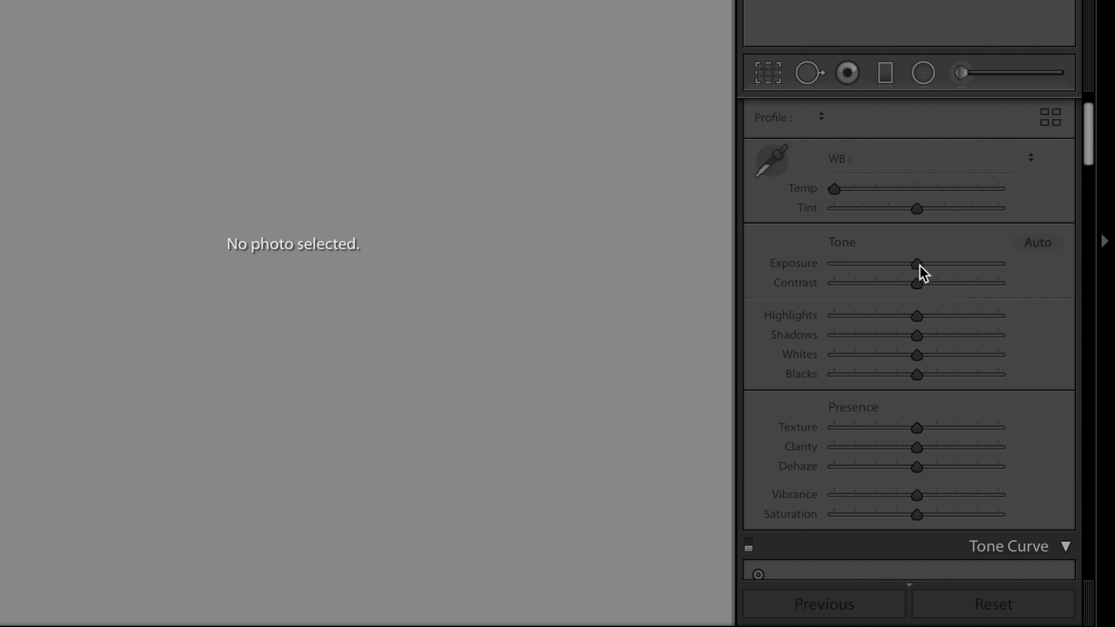
scroll(down, 3)
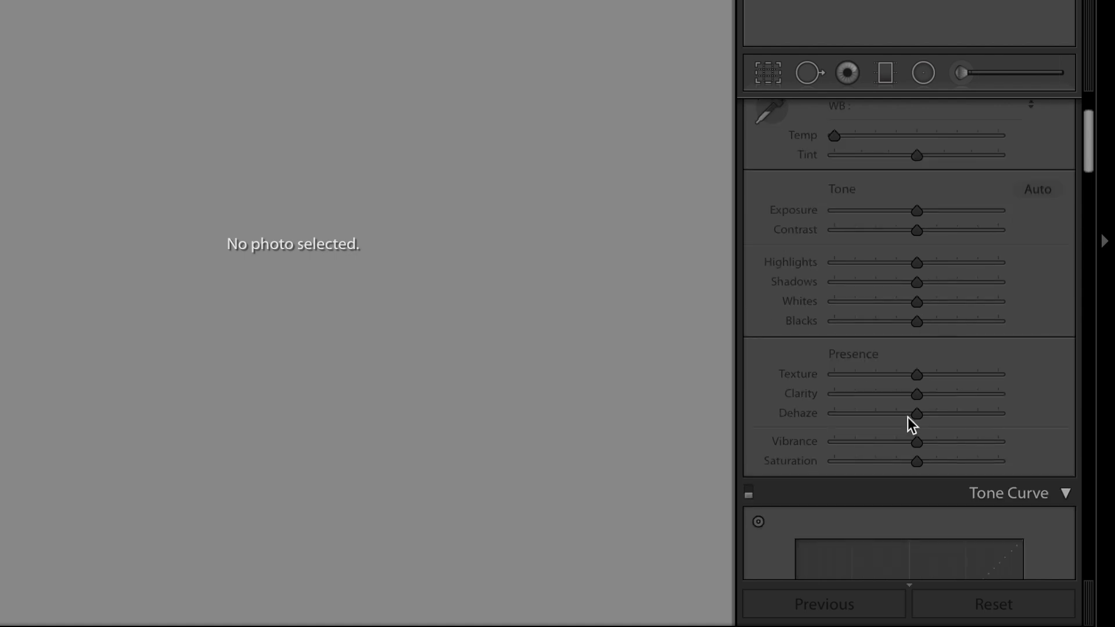
mouse_move(921, 476)
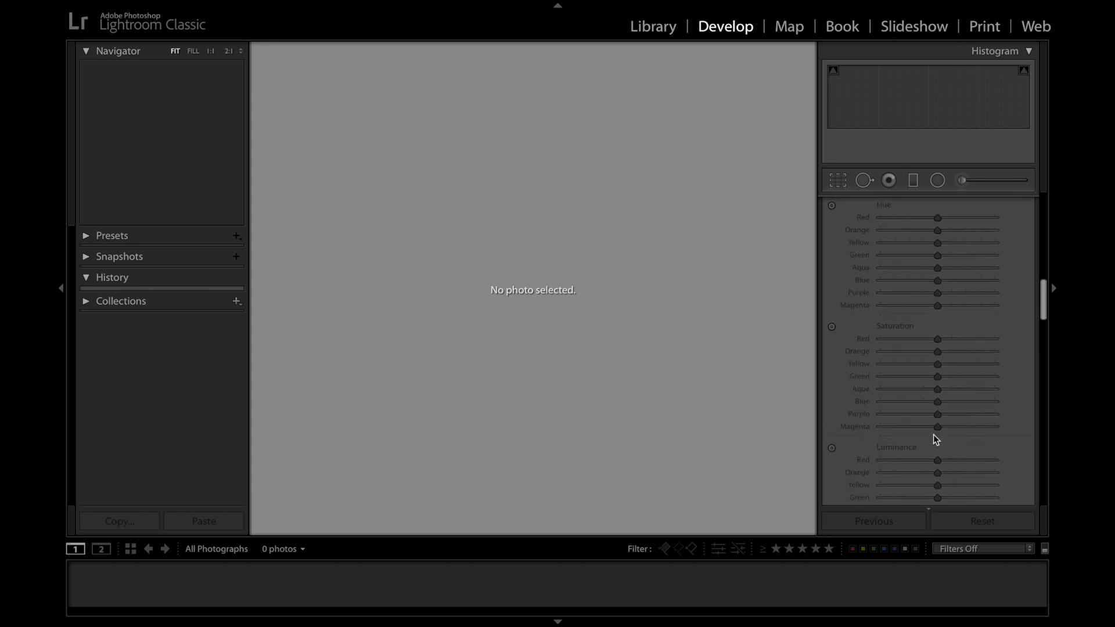
scroll(down, 3)
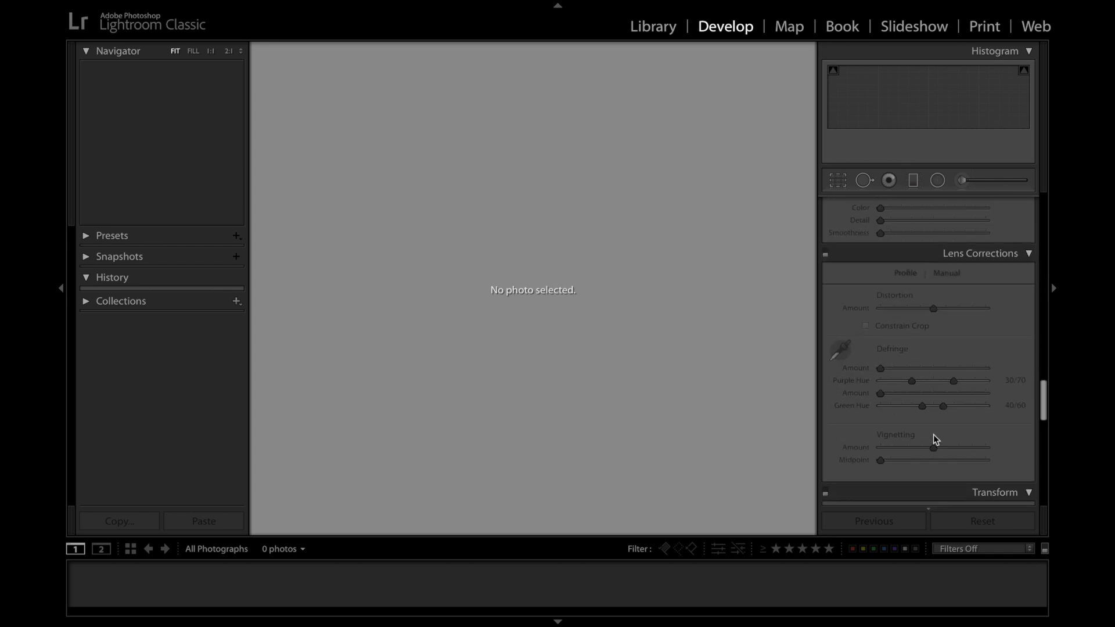
scroll(down, 3)
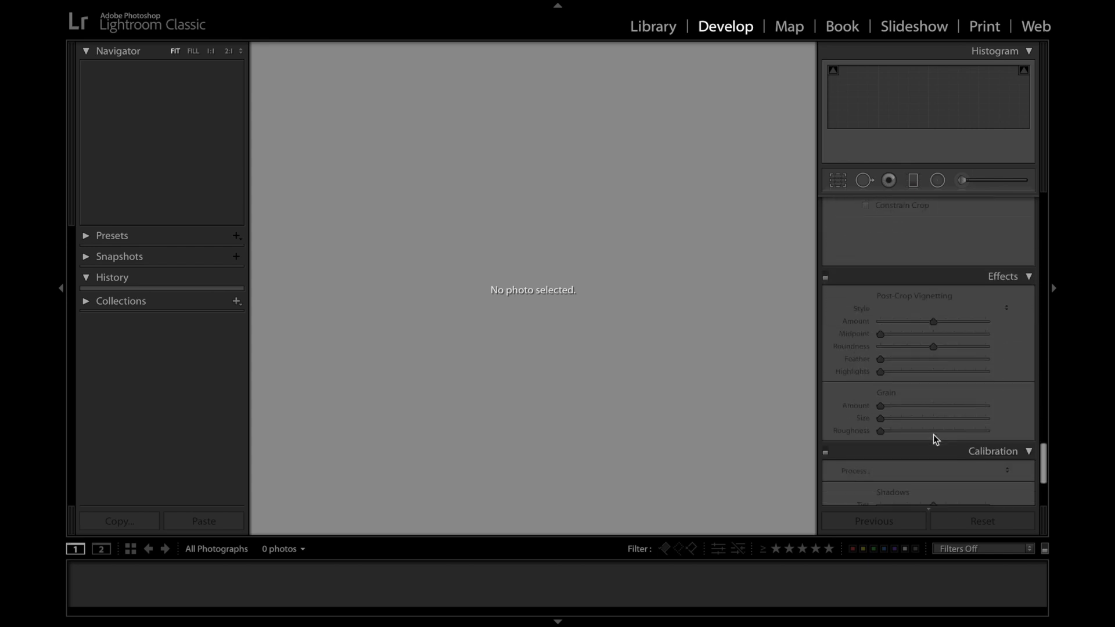
scroll(down, 3)
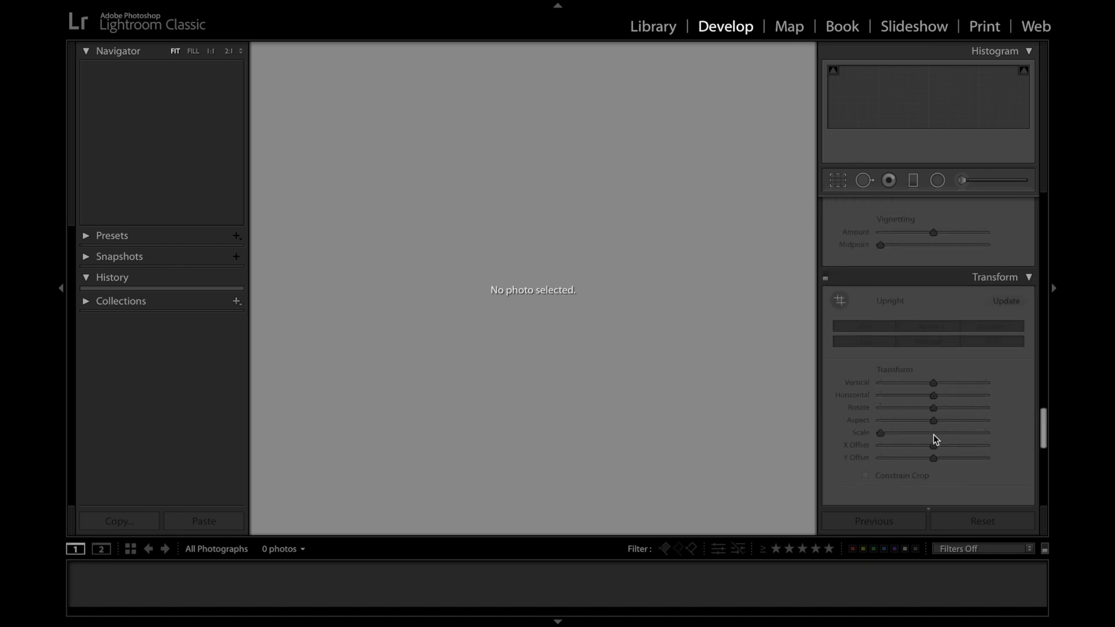
scroll(down, 3)
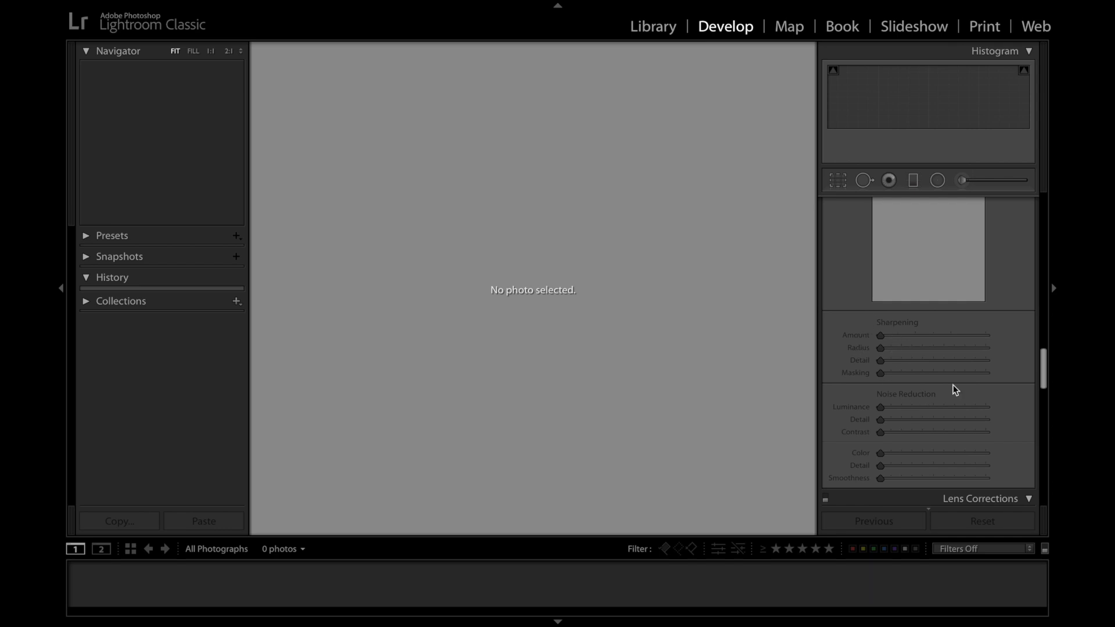
mouse_move(934, 353)
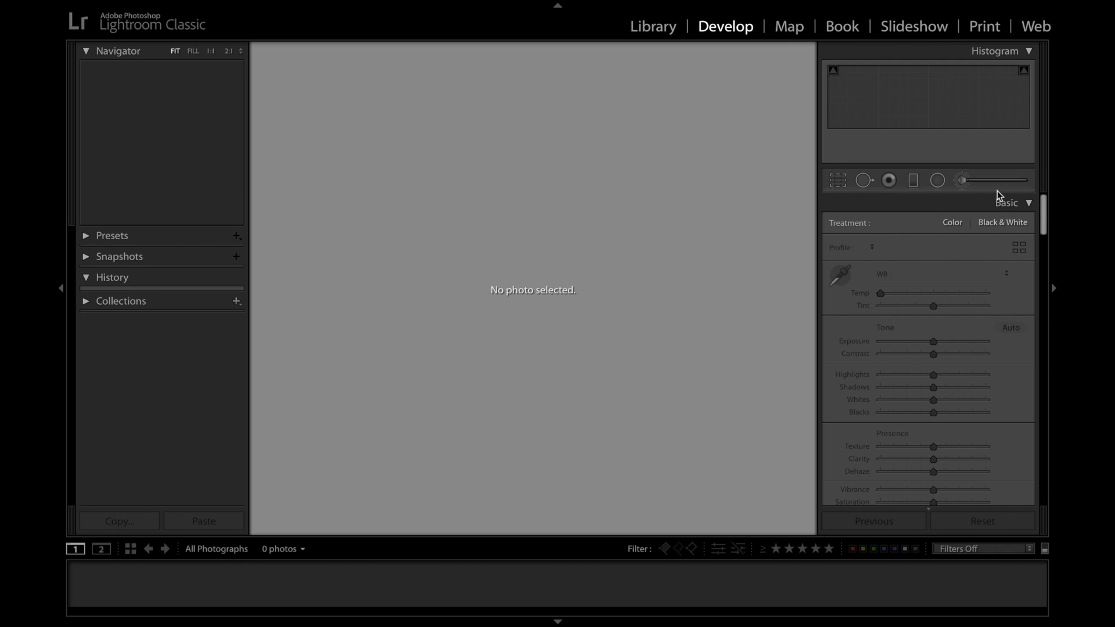
mouse_move(963, 180)
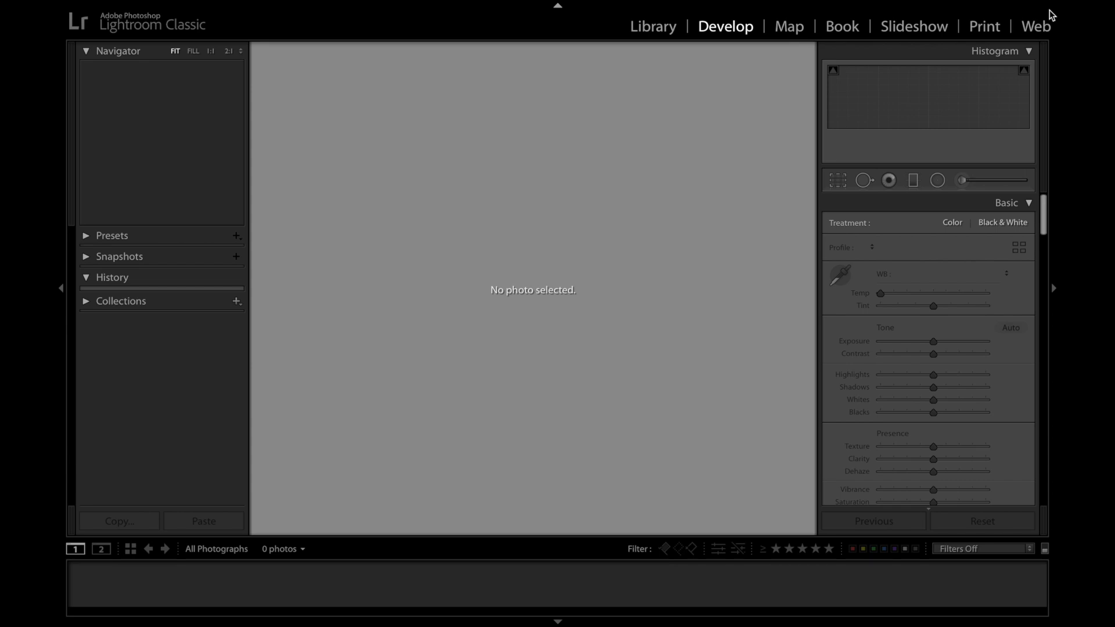
mouse_move(962, 20)
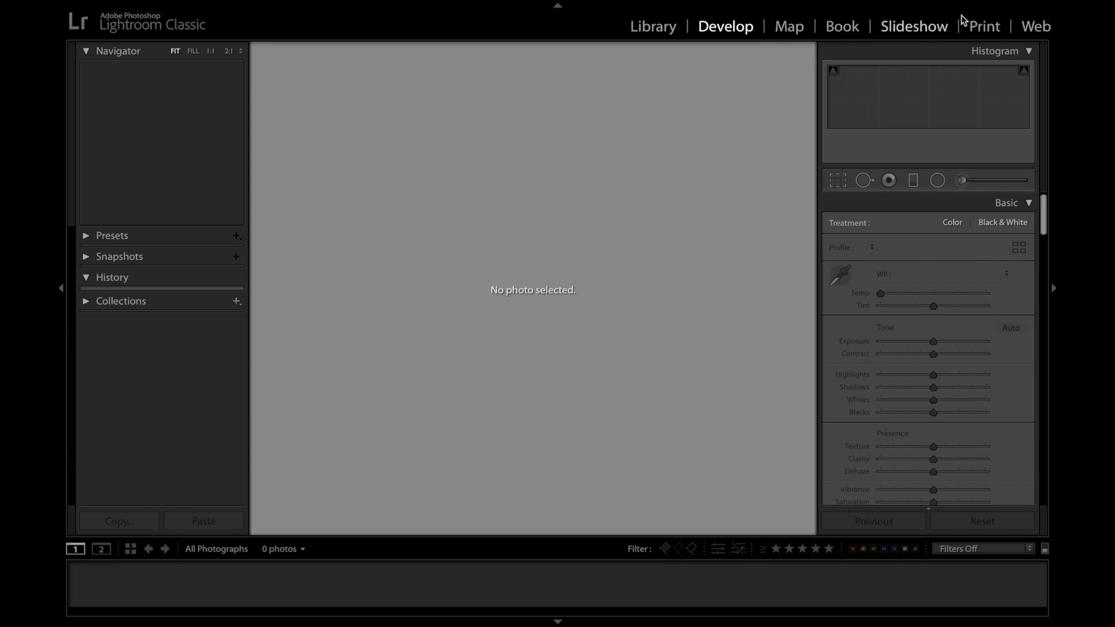
mouse_move(786, 51)
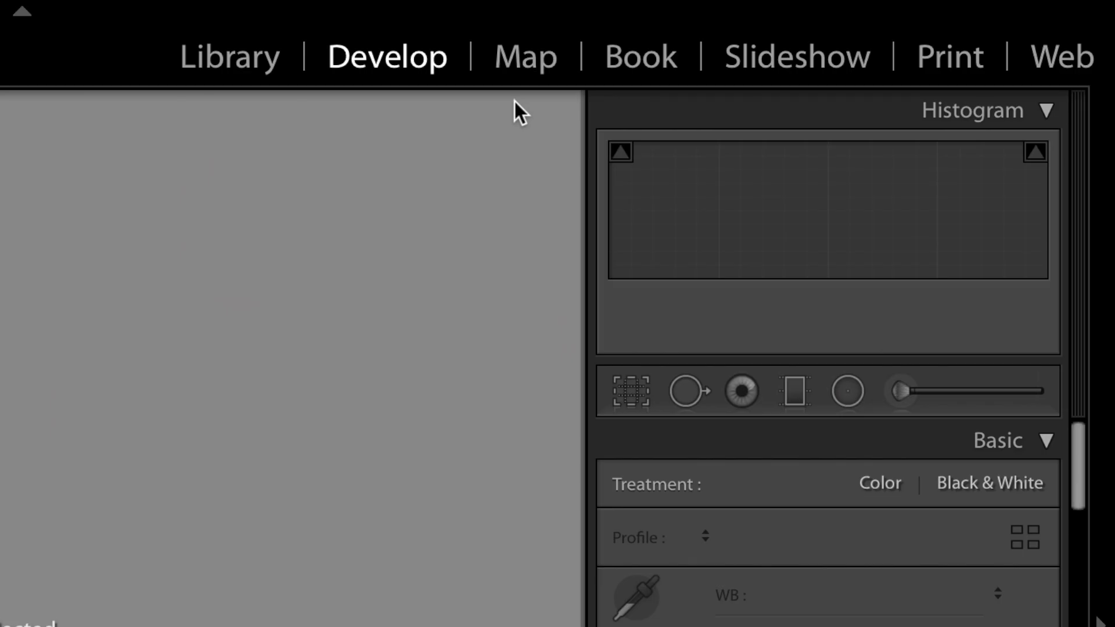
mouse_move(530, 99)
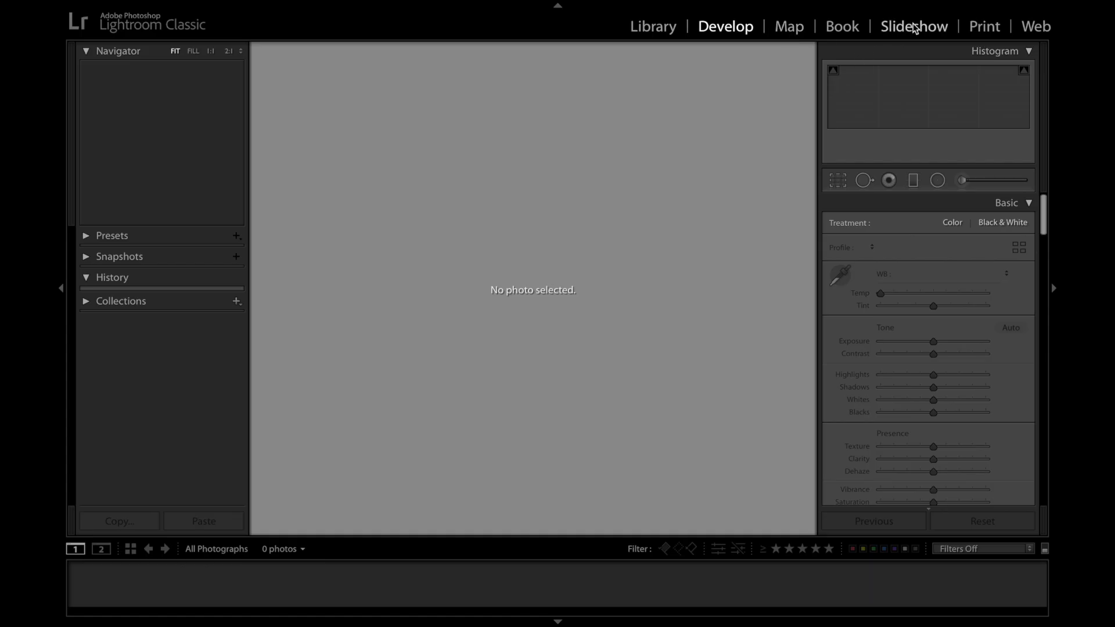
mouse_move(611, 29)
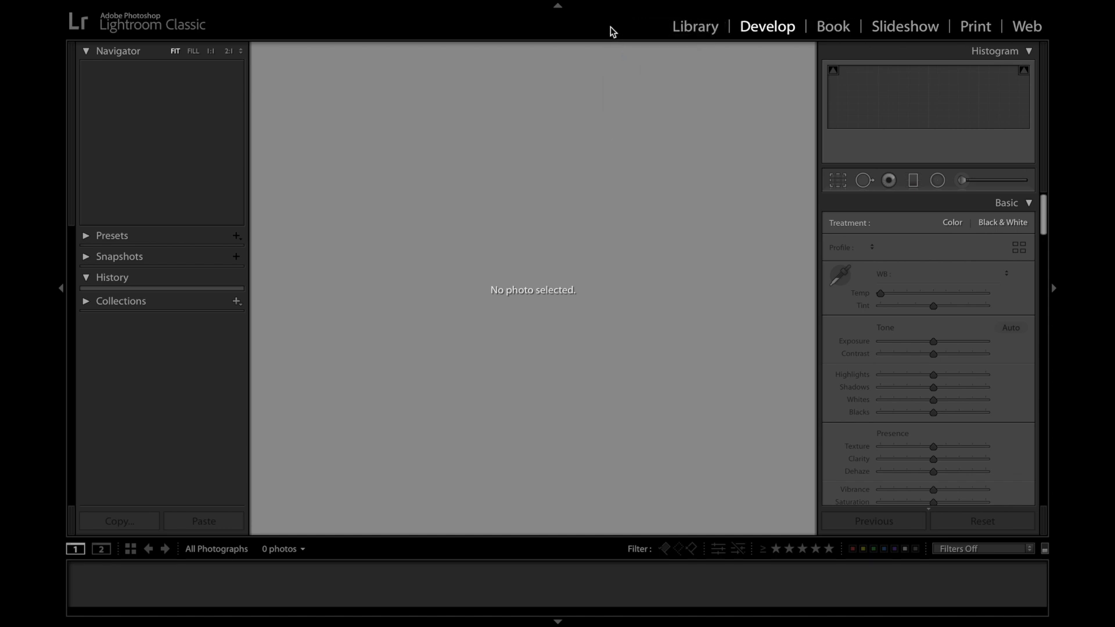
- Bring up the module picker's menu of which modules to show
right_click(611, 26)
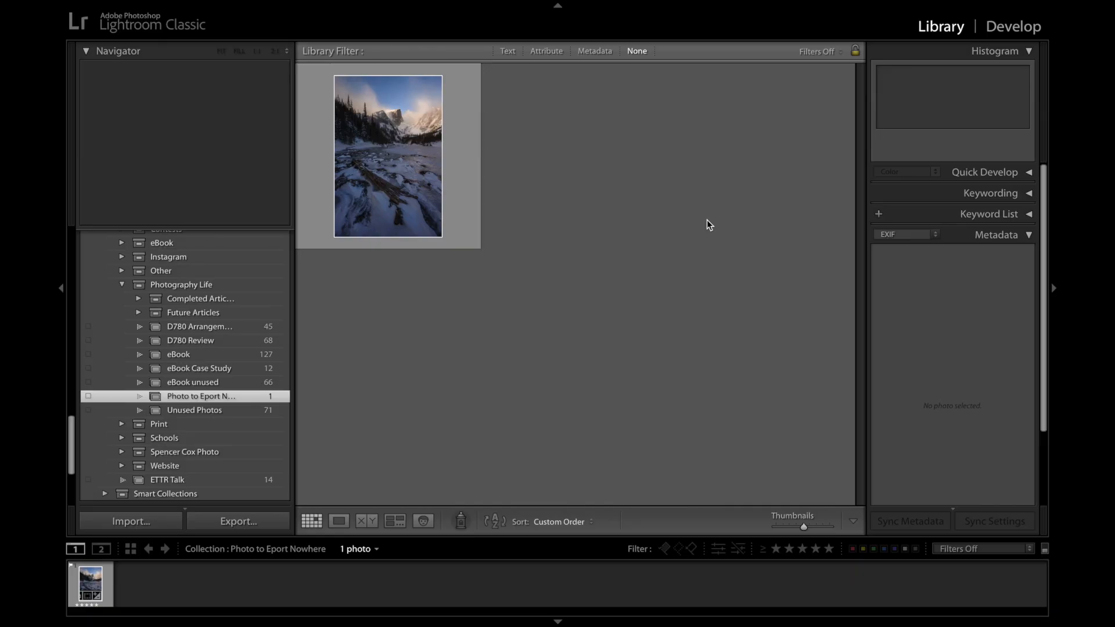
- Open the Export One File dialog for the mountain landscape photo and scroll its settings
right_click(387, 156)
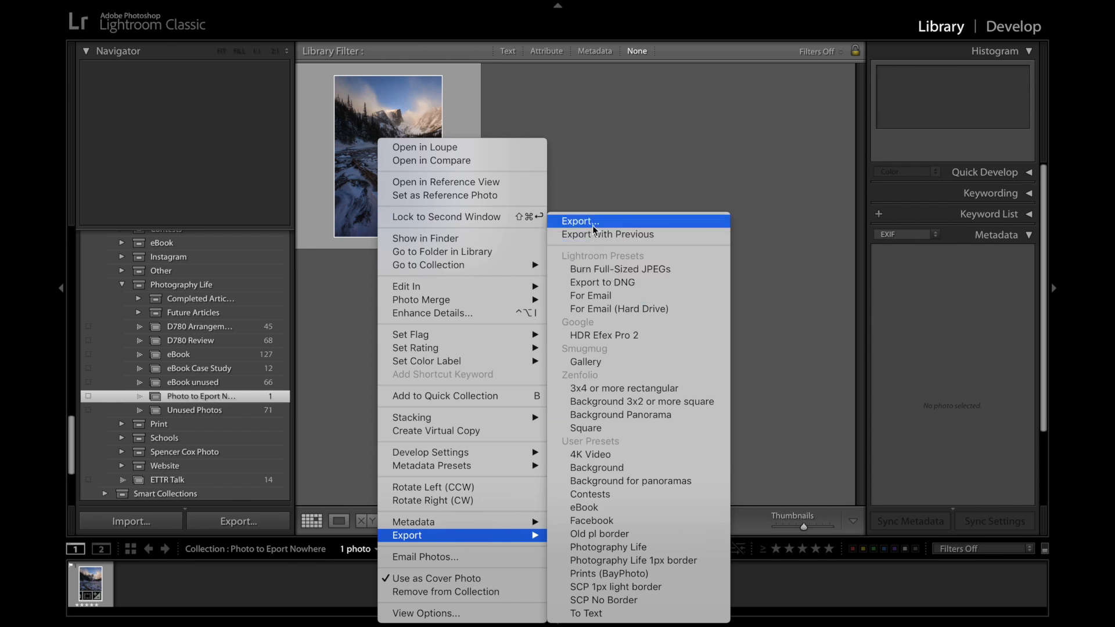
click(580, 221)
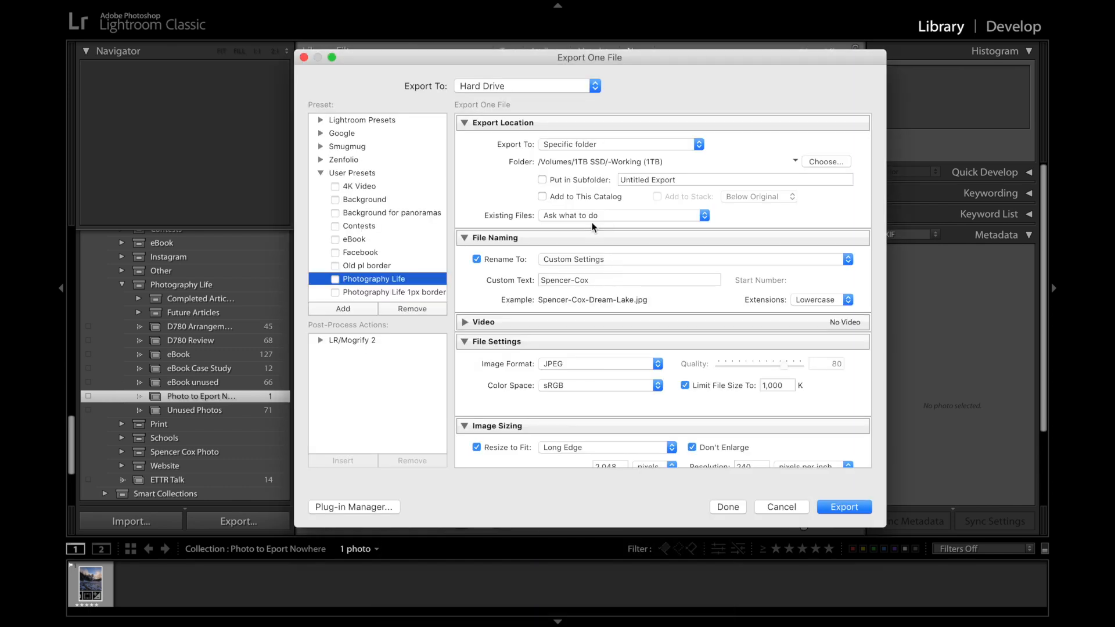
scroll(down, 3)
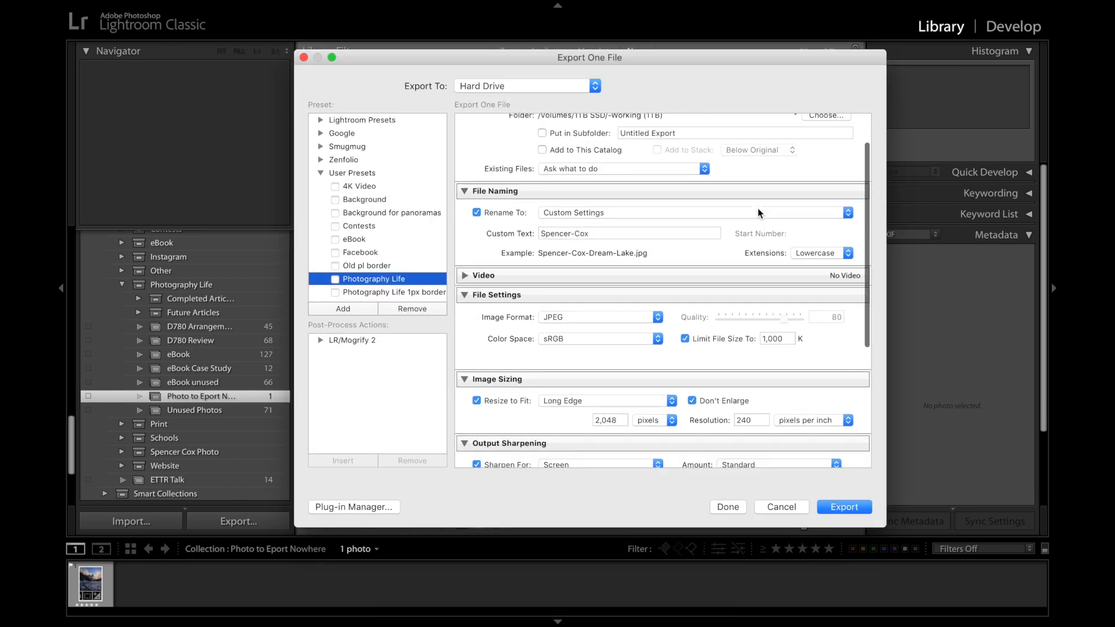
scroll(down, 3)
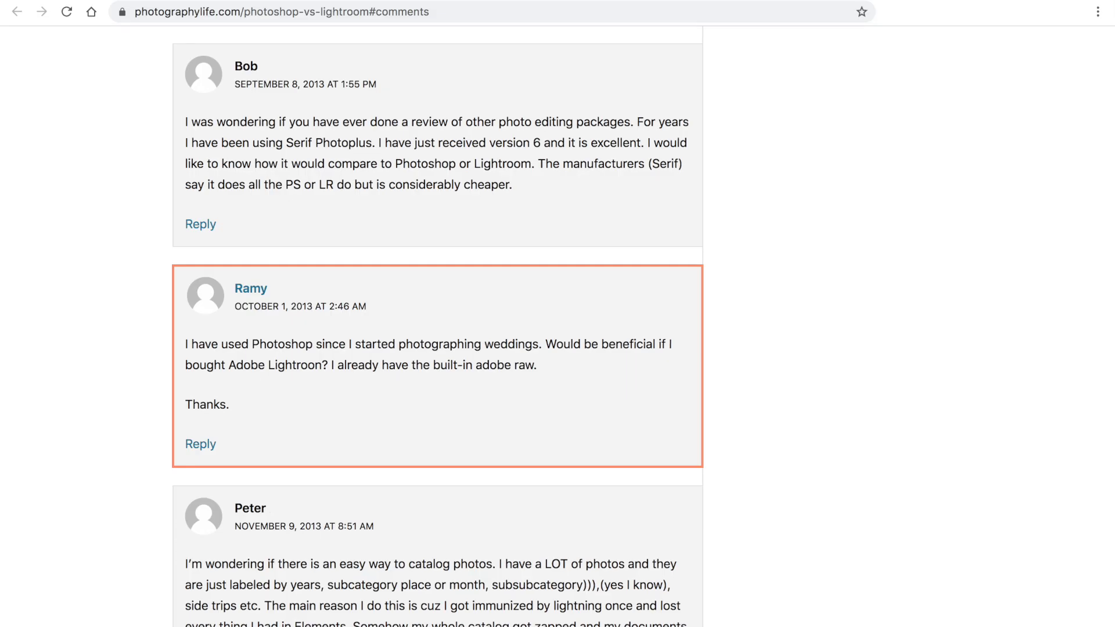
- Read the Lightroom-versus-Photoshop comment, then reveal the light-falloff labels in the Photoshop diagram
scroll(down, 3)
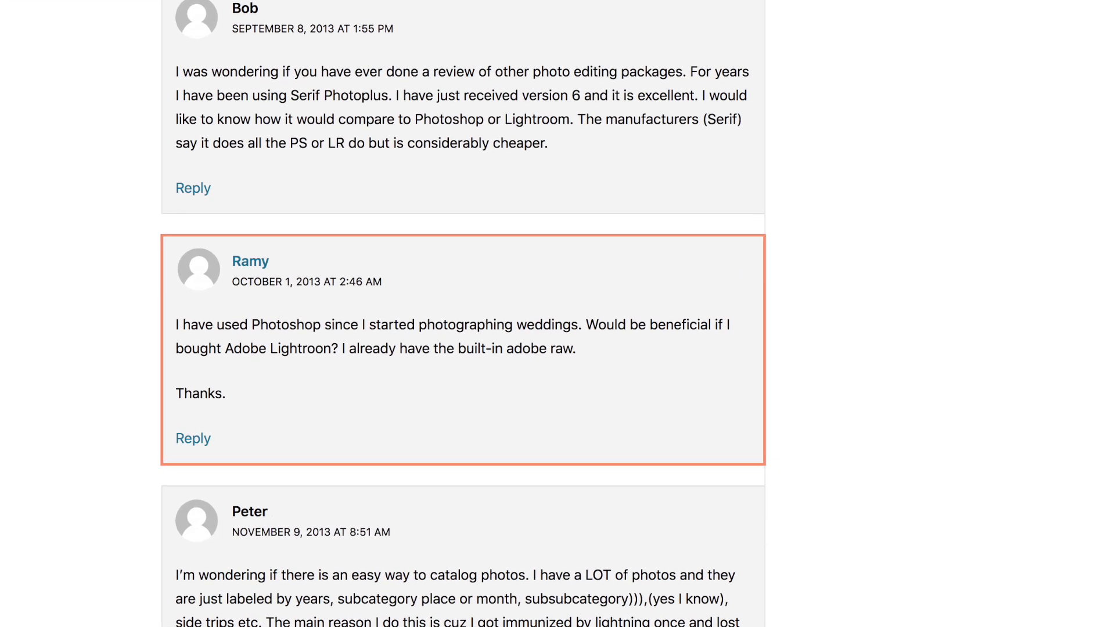
scroll(down, 3)
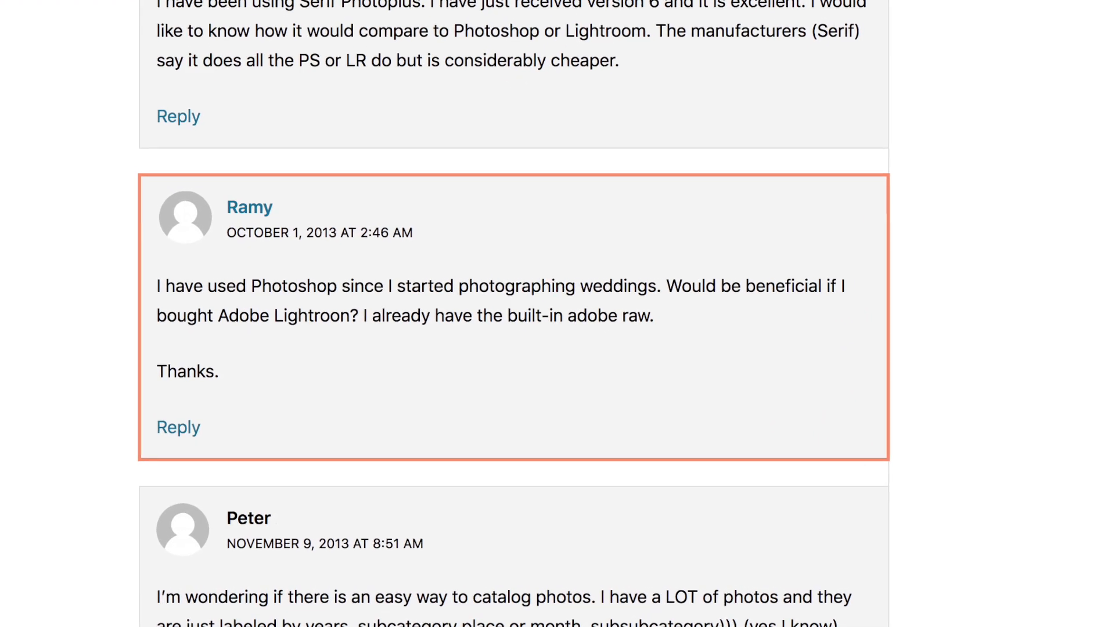
scroll(down, 3)
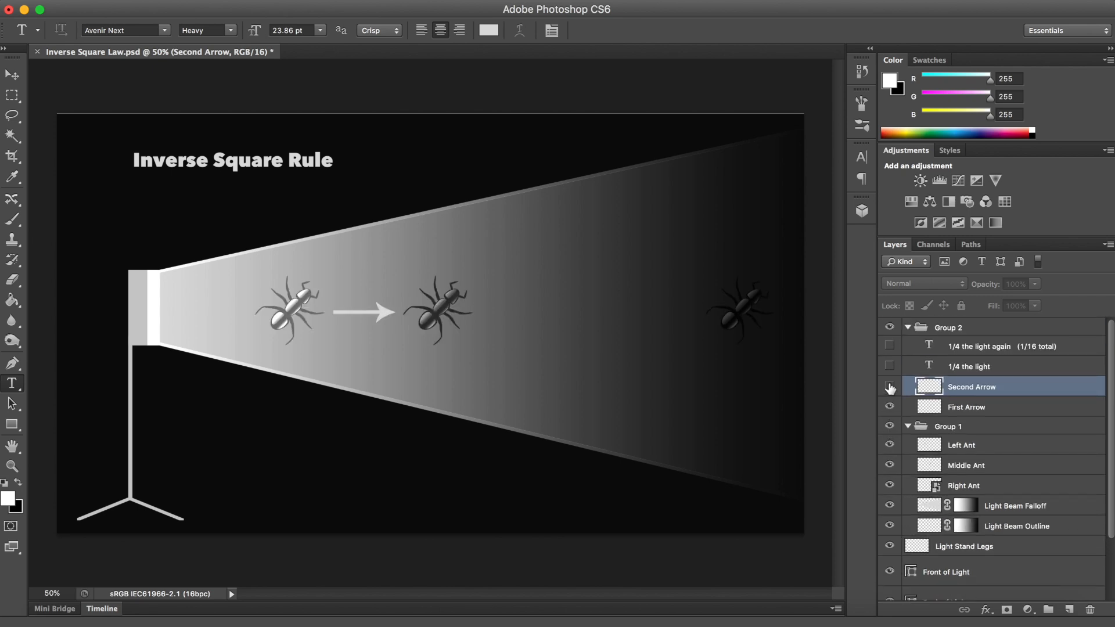
click(889, 346)
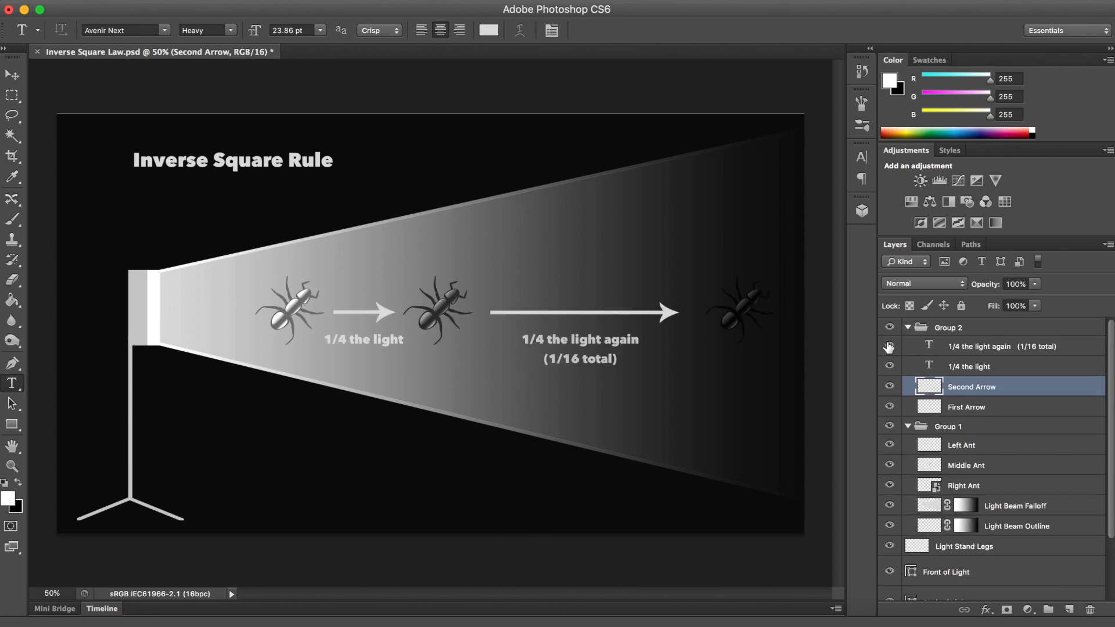